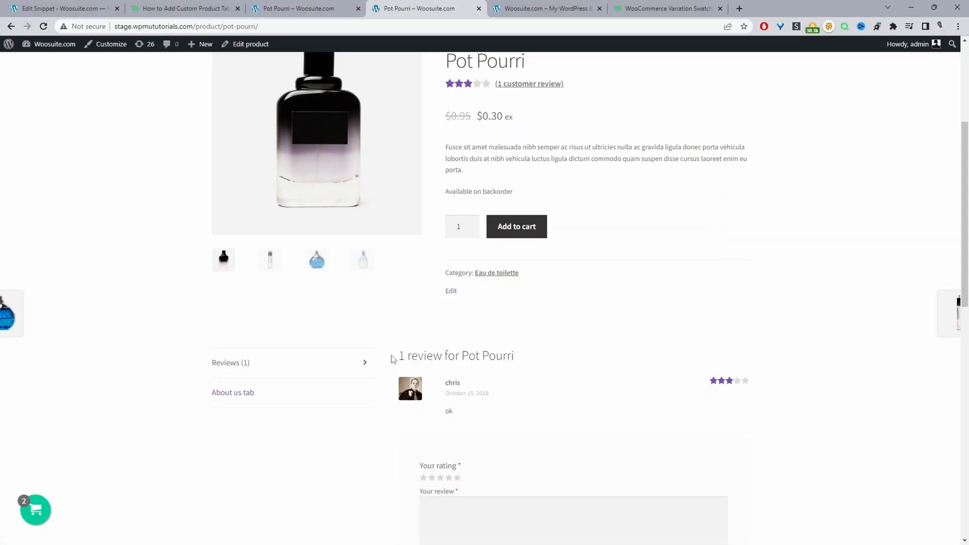
pyautogui.moveTo(373, 358)
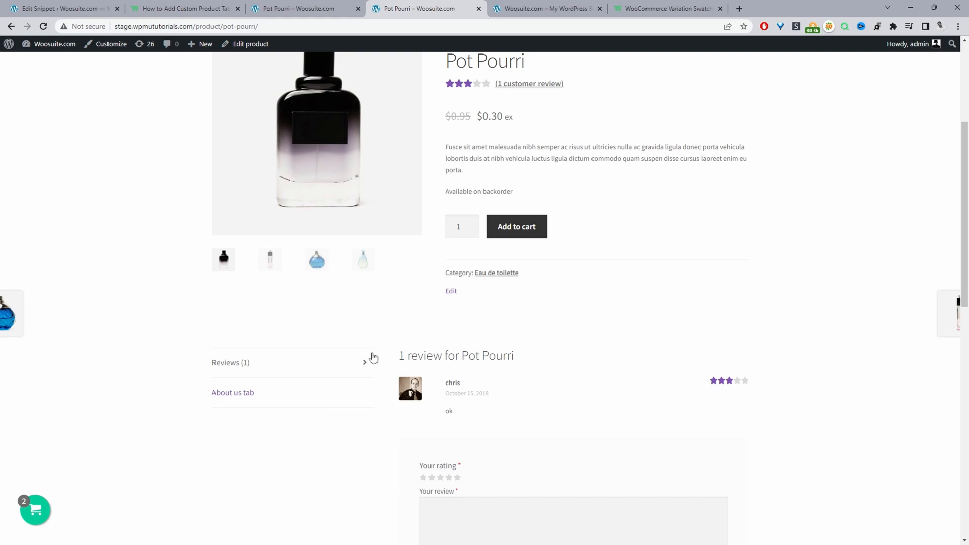
pyautogui.moveTo(229, 400)
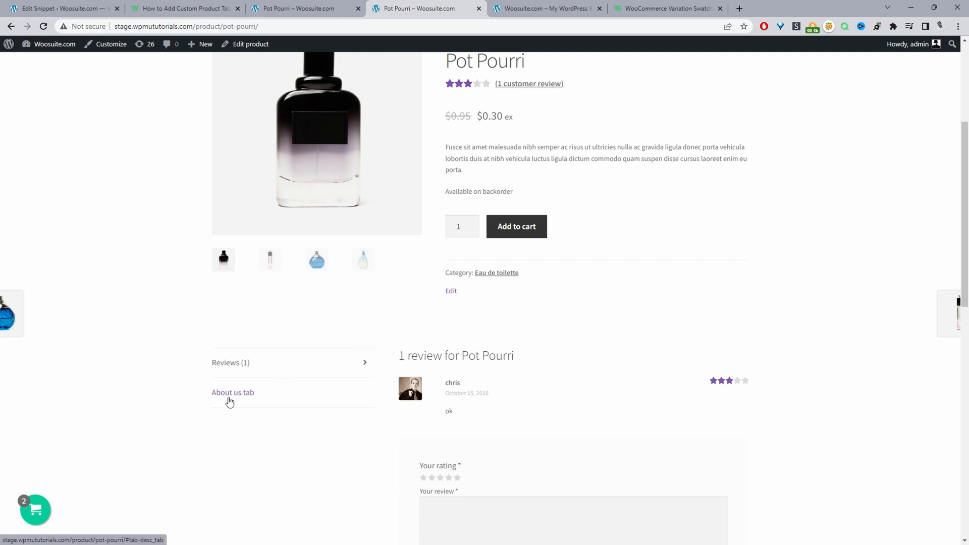
# - Open Pot Pourri's 'About us tab' and view its Fragrance, Packaging and CEO photo content
pyautogui.click(232, 392)
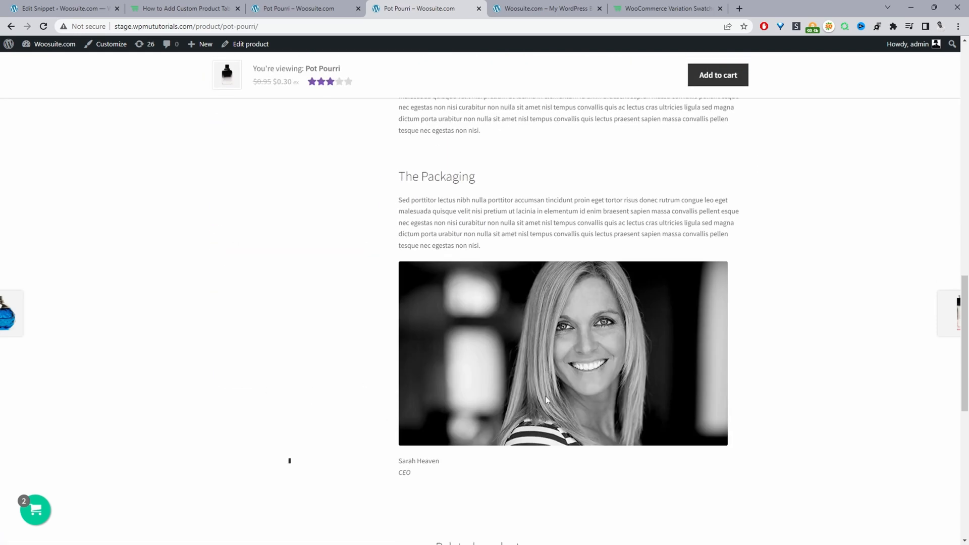
pyautogui.scroll(3)
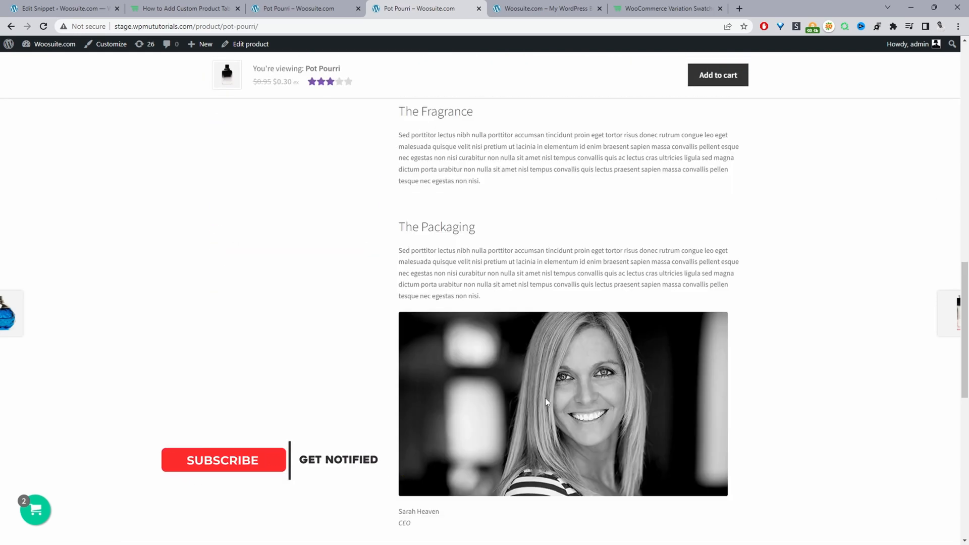
pyautogui.click(223, 459)
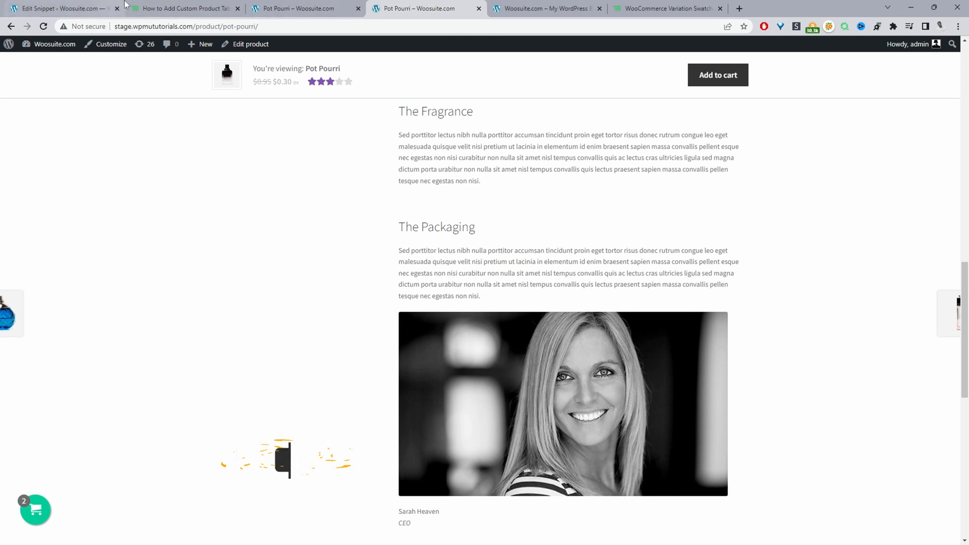
# - Scroll the custom product tabs tutorial to '6.1. Method 1: Add the Code Using the Plugin'
pyautogui.click(182, 9)
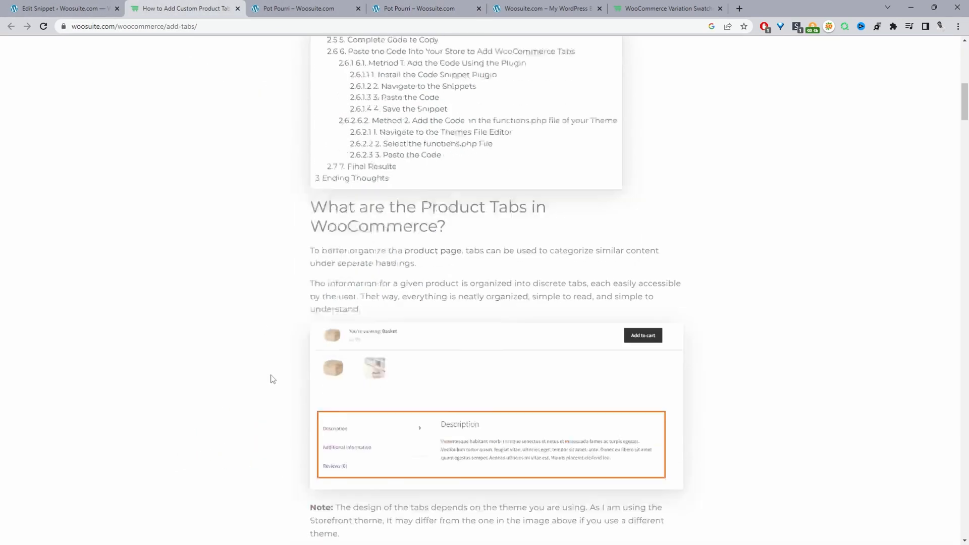
pyautogui.scroll(-3)
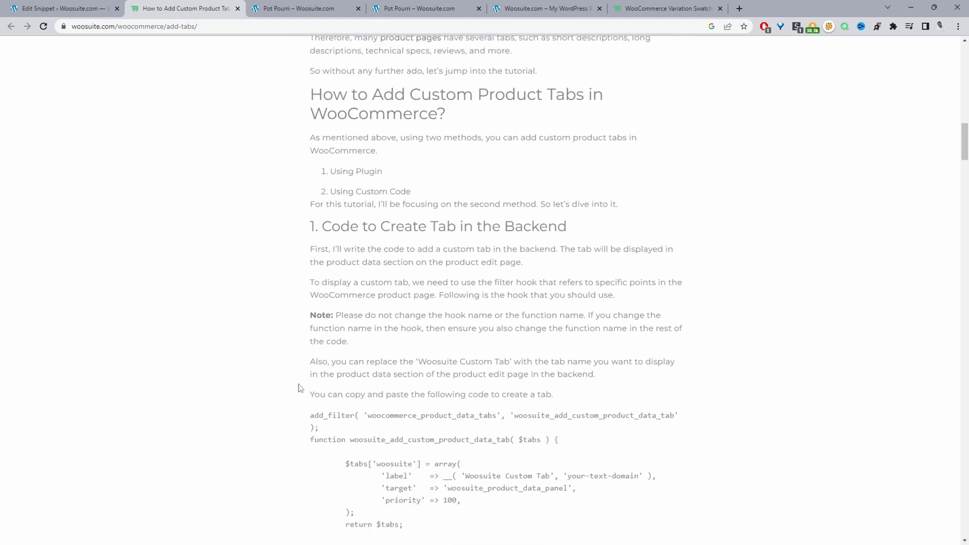
pyautogui.scroll(-3)
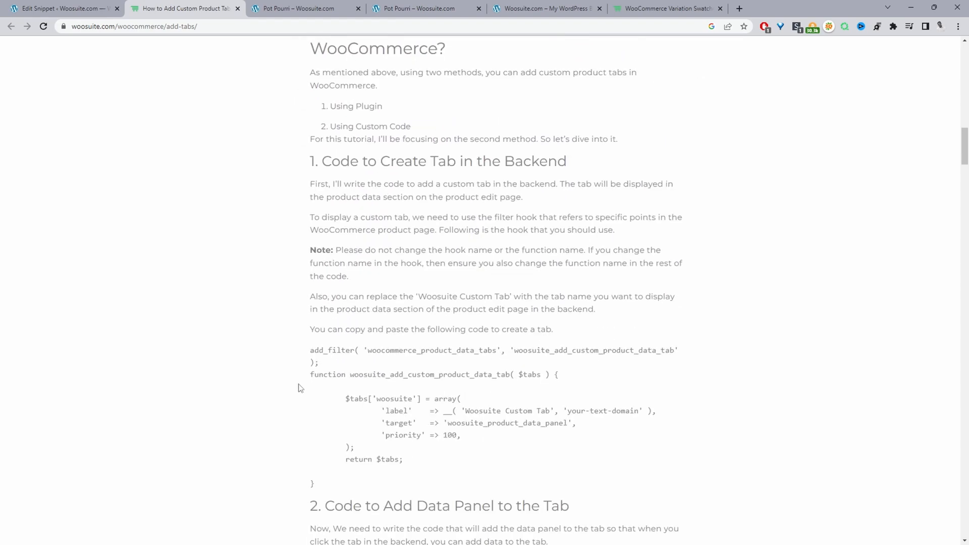
pyautogui.scroll(-3)
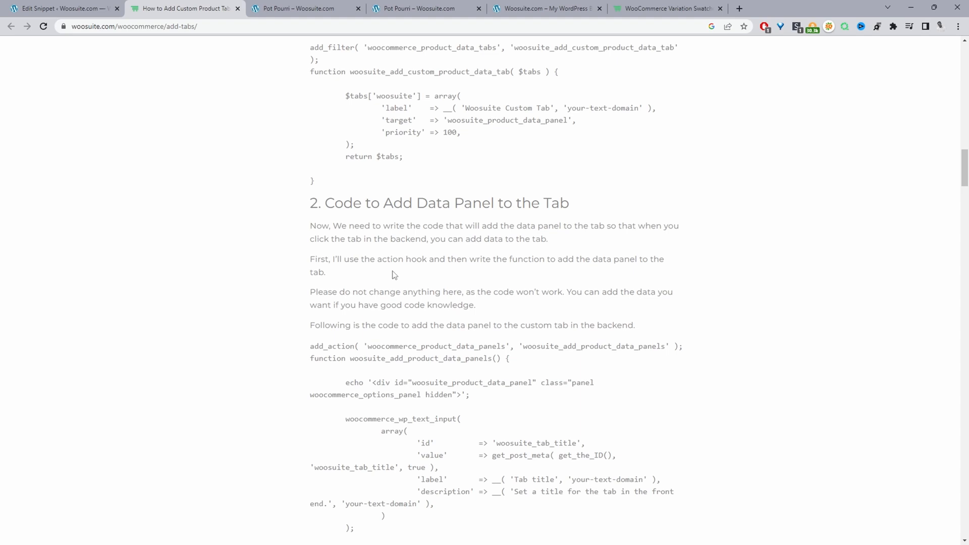
pyautogui.scroll(-3)
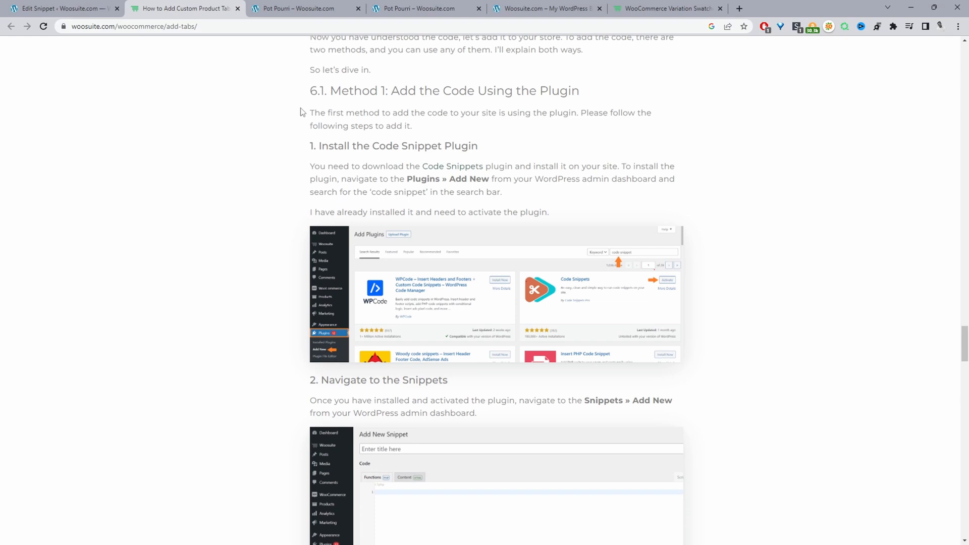
pyautogui.moveTo(189, 153)
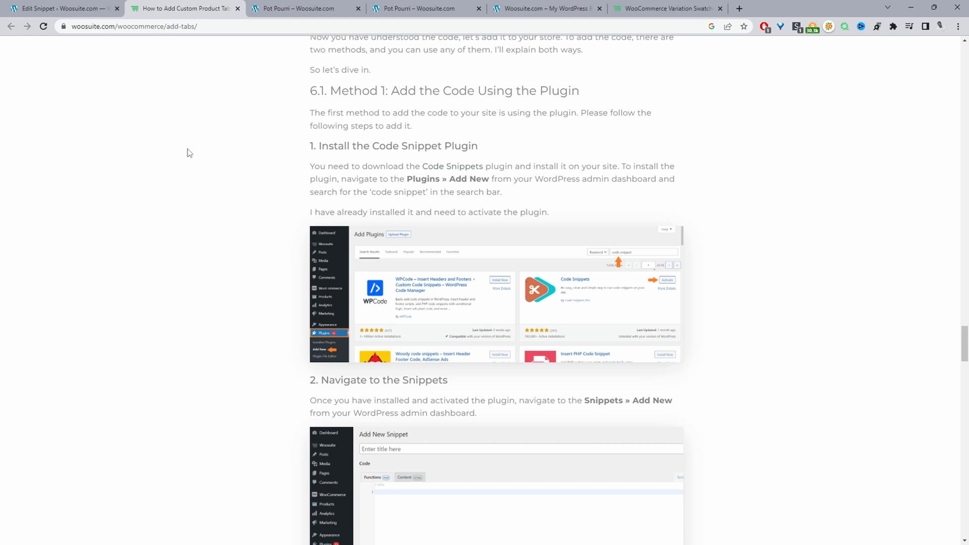
pyautogui.moveTo(241, 166)
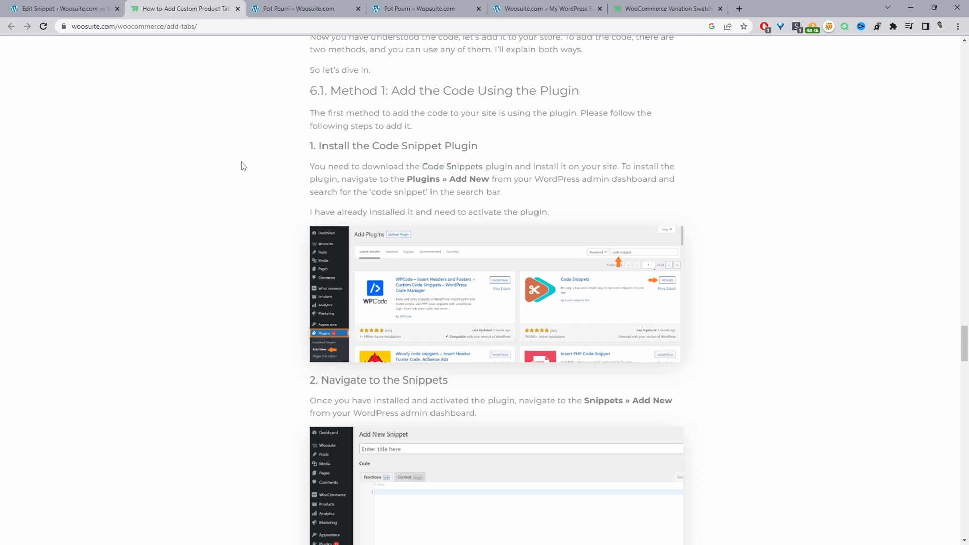
pyautogui.click(305, 8)
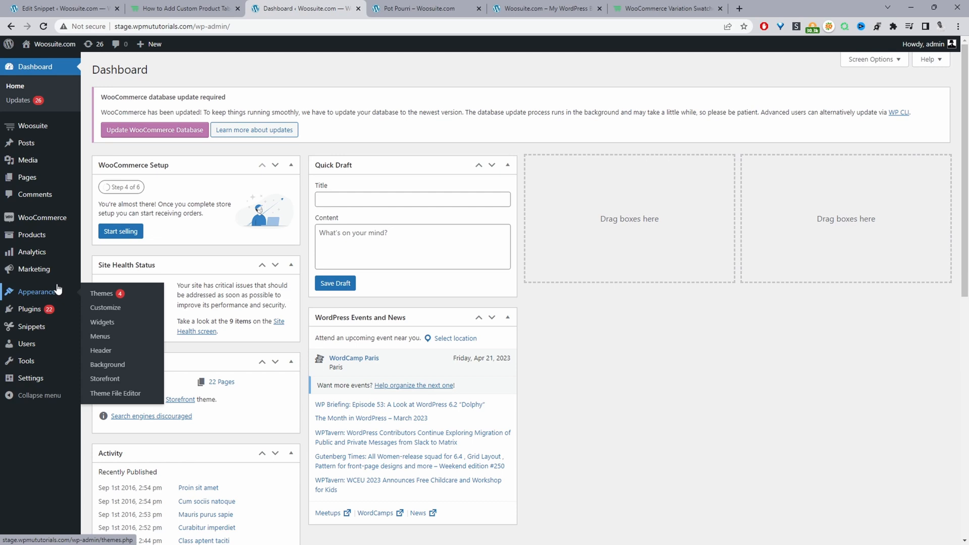
pyautogui.moveTo(42, 299)
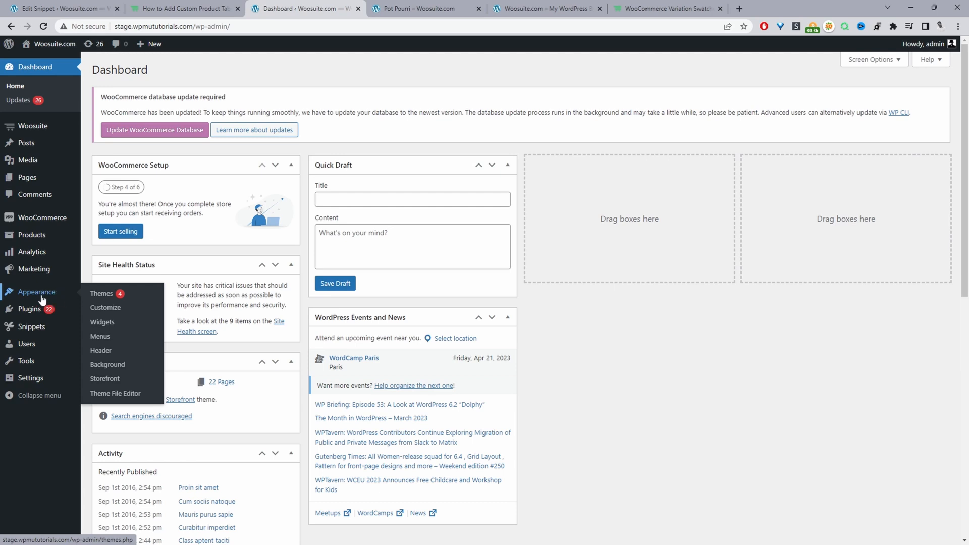
pyautogui.moveTo(115, 393)
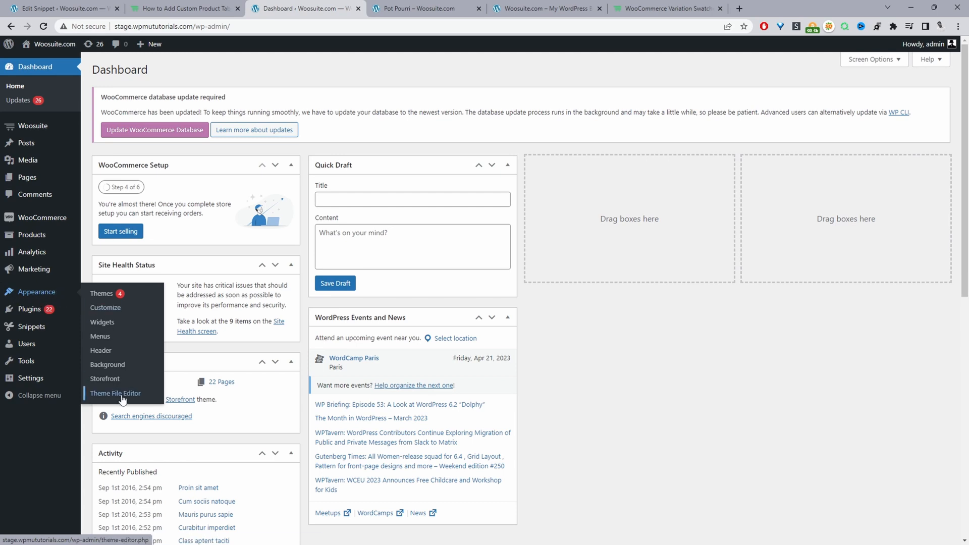
# - Open the Storefront theme's functions.php in the Theme File Editor
pyautogui.click(115, 393)
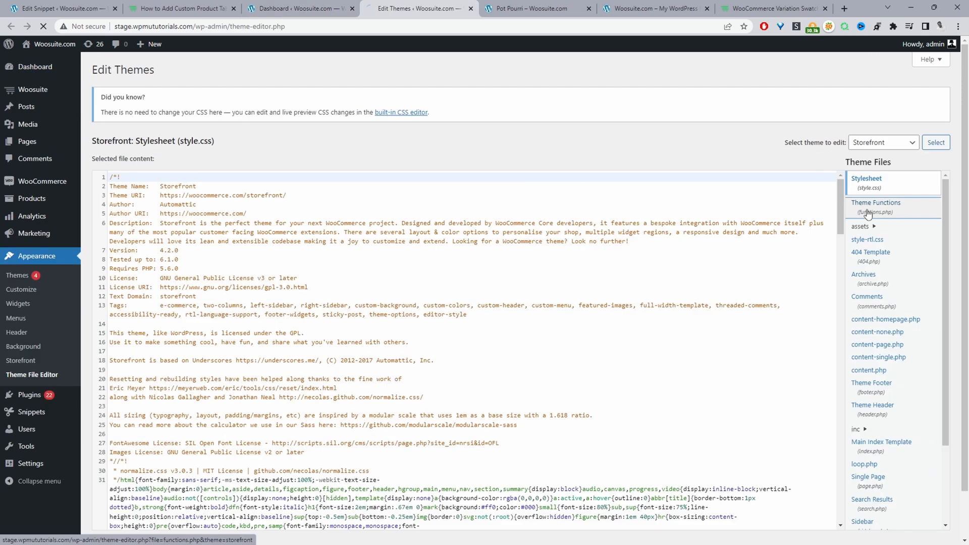
pyautogui.click(876, 206)
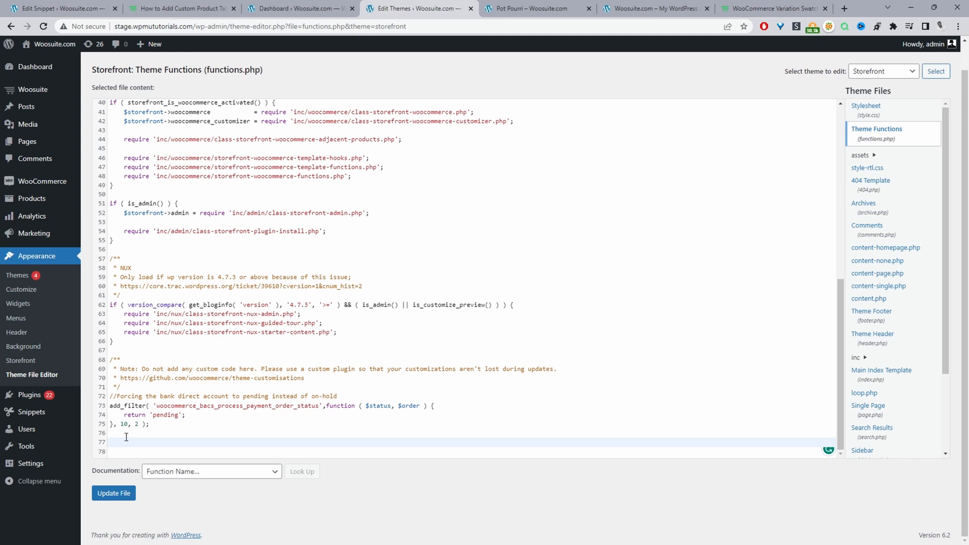
# - Go to the Code Snippets Add New page holding the custom tab code
pyautogui.click(109, 442)
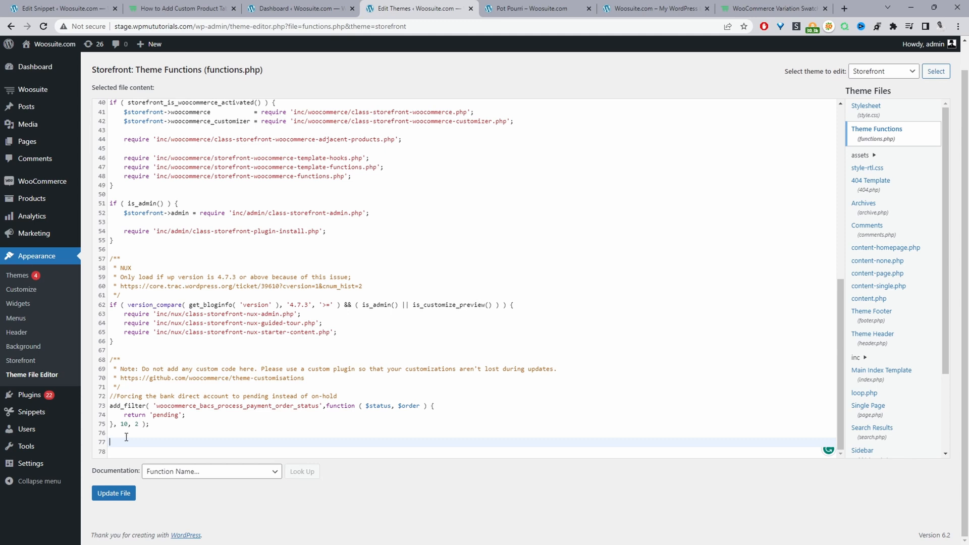
pyautogui.moveTo(31, 412)
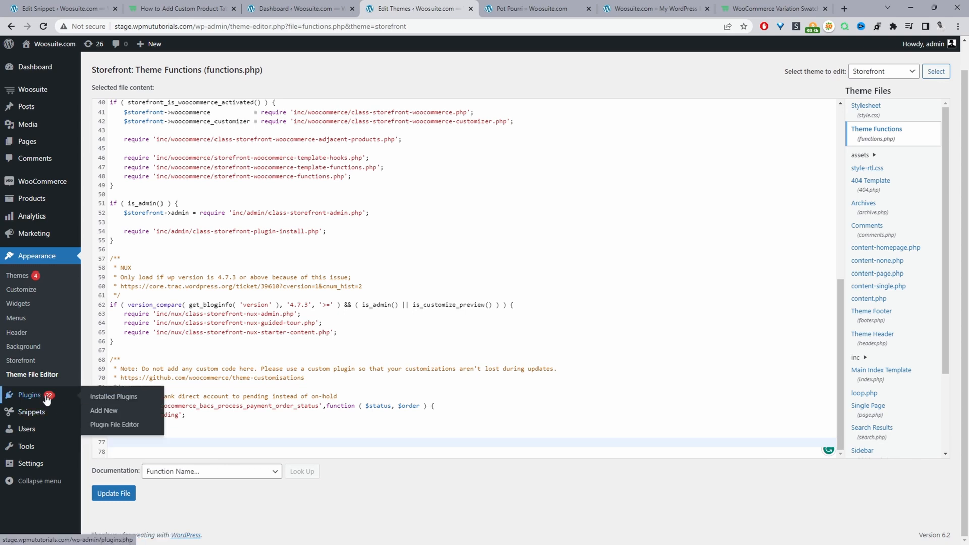
pyautogui.moveTo(103, 411)
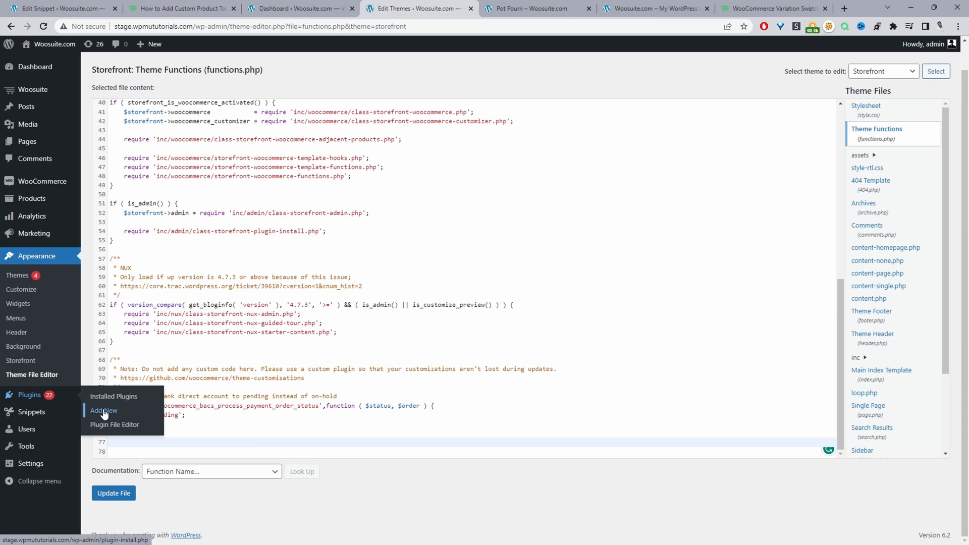
pyautogui.moveTo(75, 418)
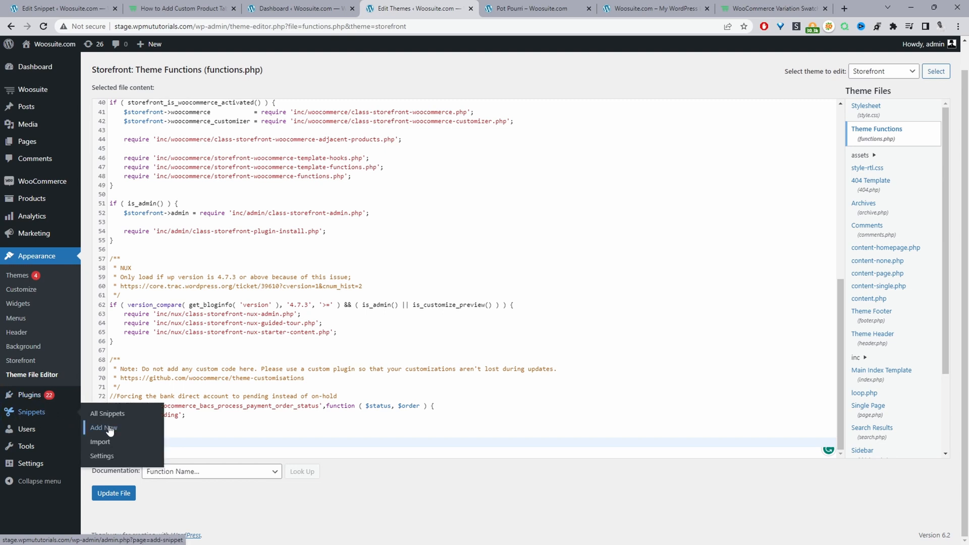
pyautogui.click(102, 427)
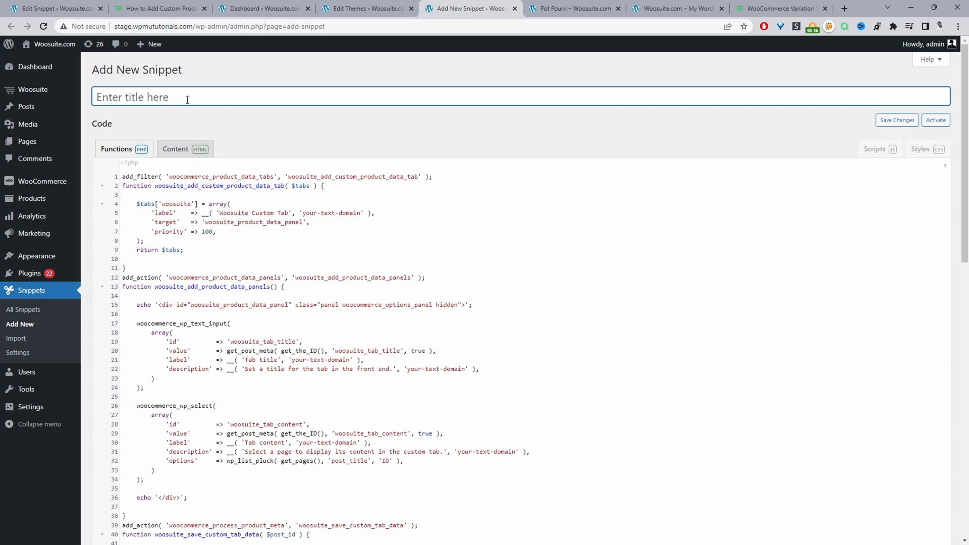
# - Title the snippet 'extra tabs', then save and activate it
pyautogui.write('ext')
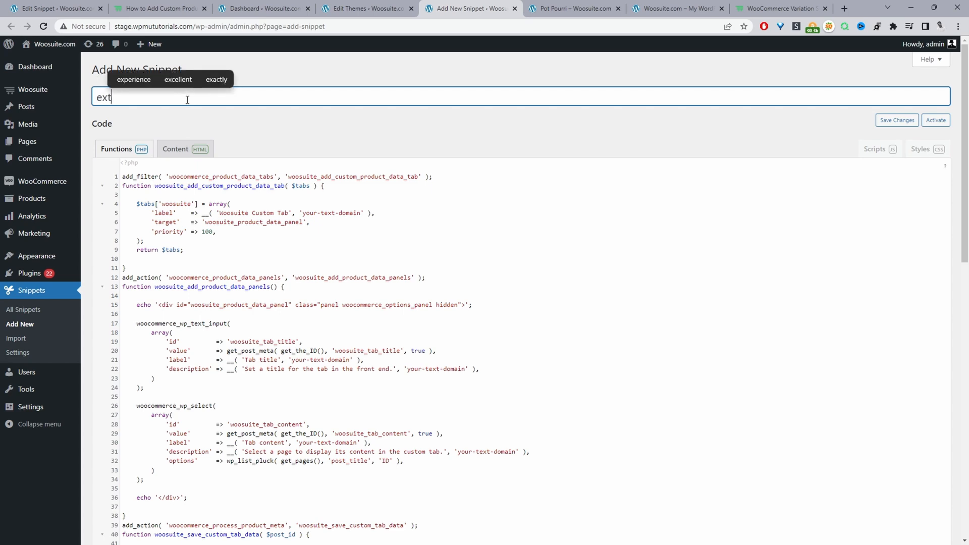
pyautogui.scroll(-3)
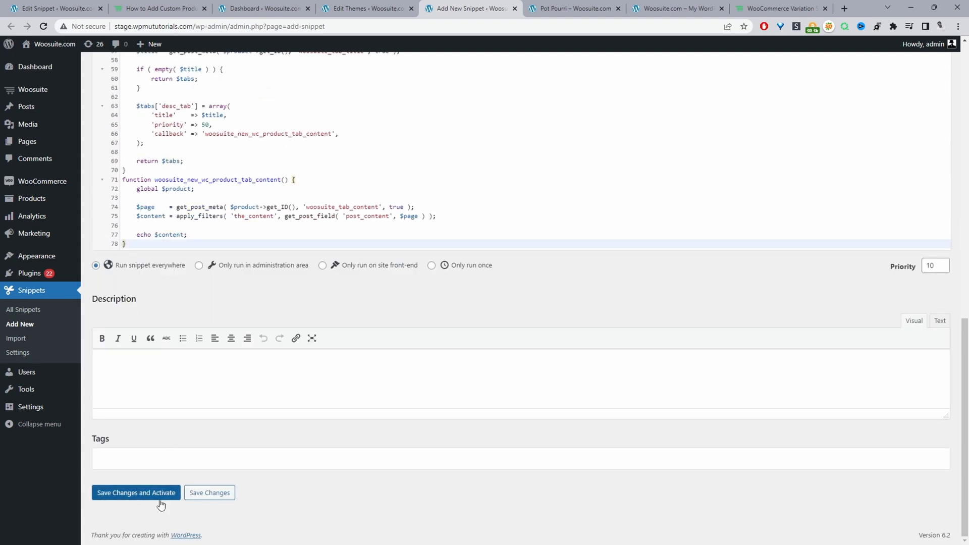
pyautogui.click(136, 492)
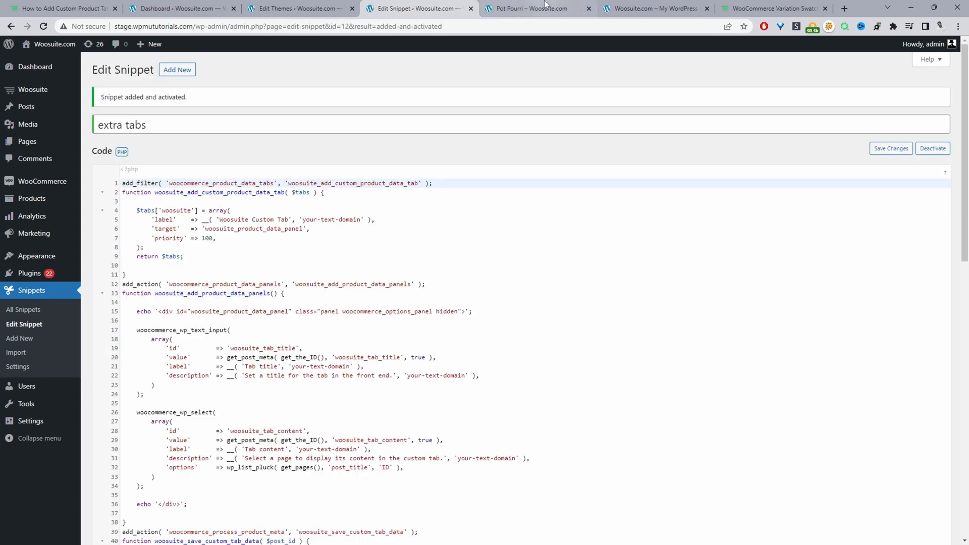
# - Open the Pot Pourri product's edit screen from its storefront page
pyautogui.click(529, 8)
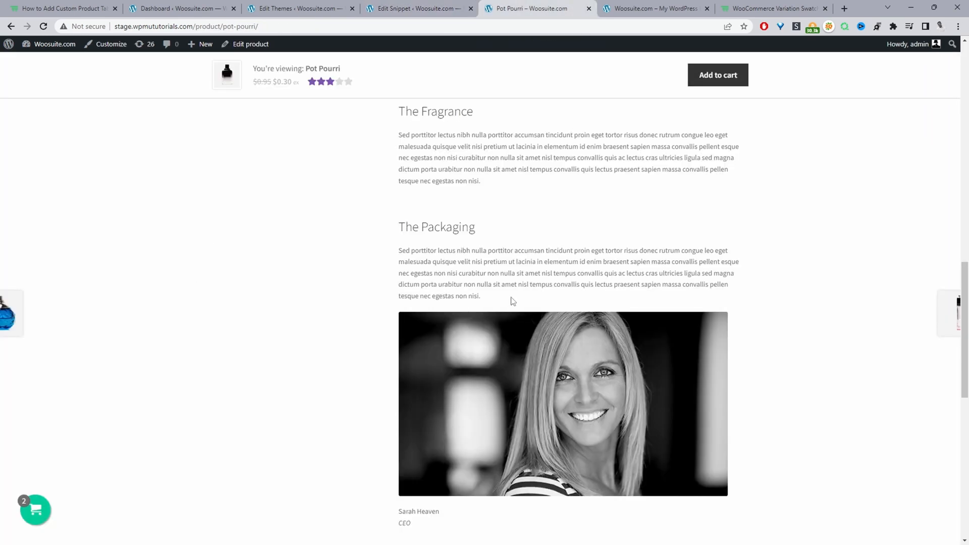
pyautogui.scroll(3)
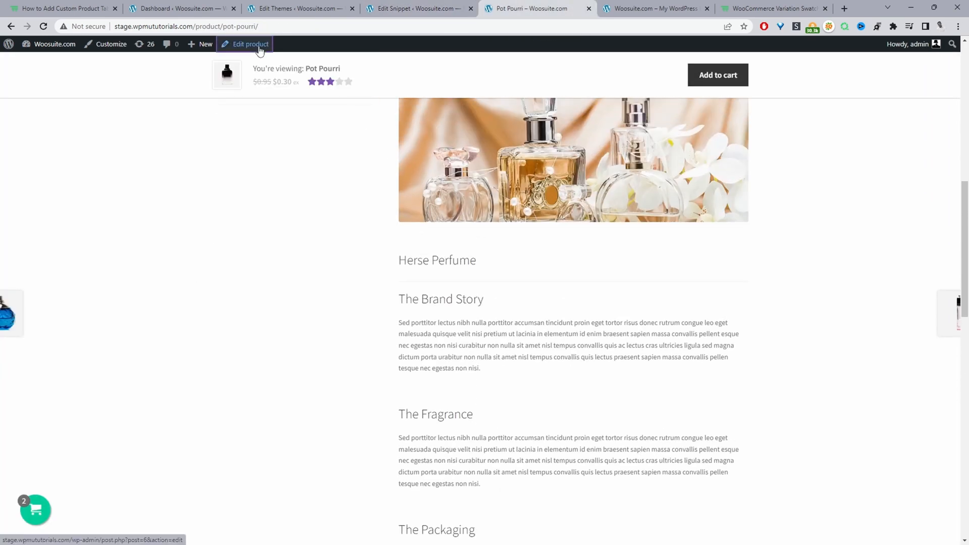
pyautogui.click(249, 44)
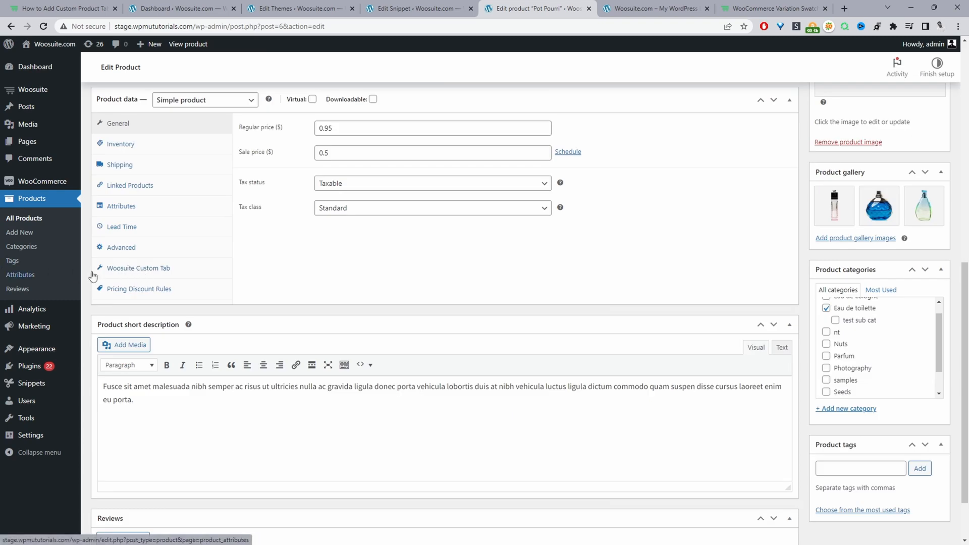
# - Set Pot Pourri's custom tab content to the About Us page, update, and view the product page
pyautogui.click(138, 267)
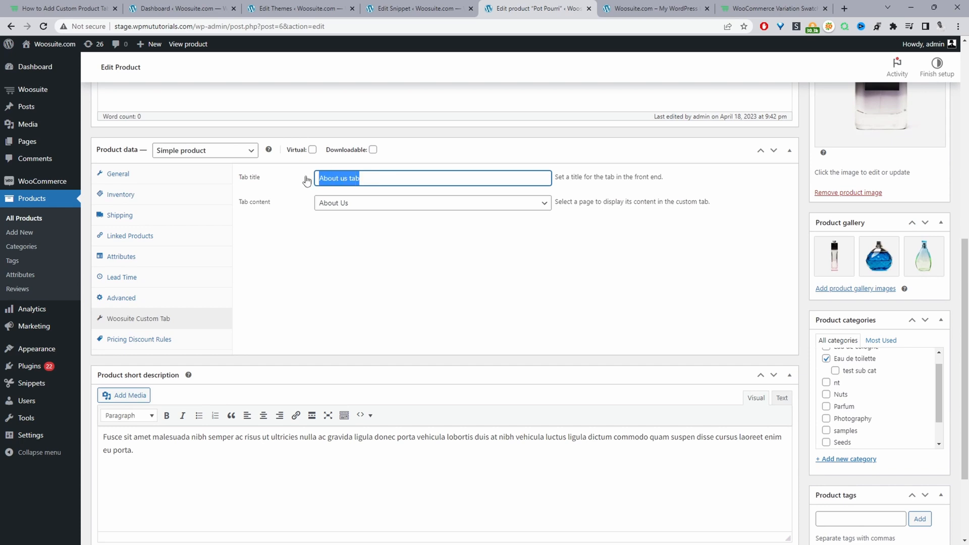
pyautogui.moveTo(350, 178)
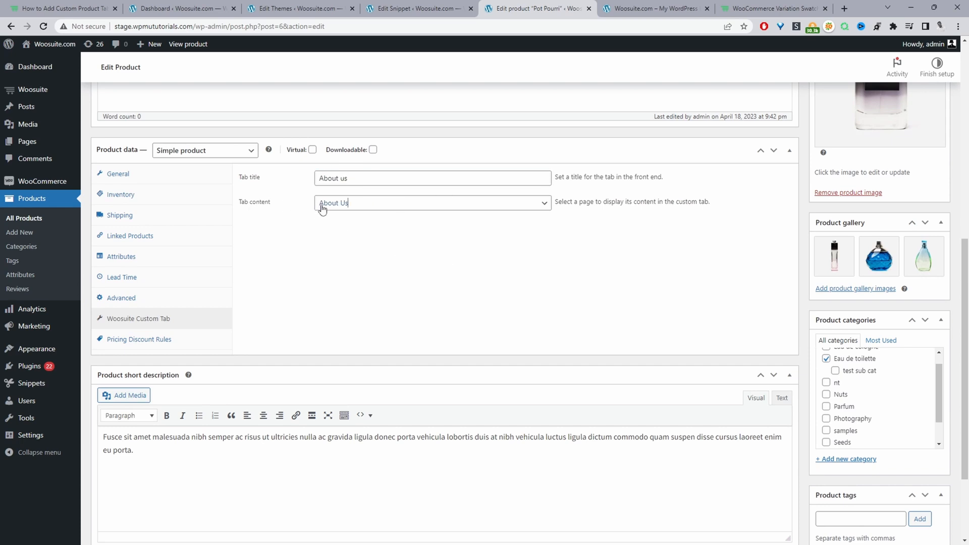
pyautogui.moveTo(332, 207)
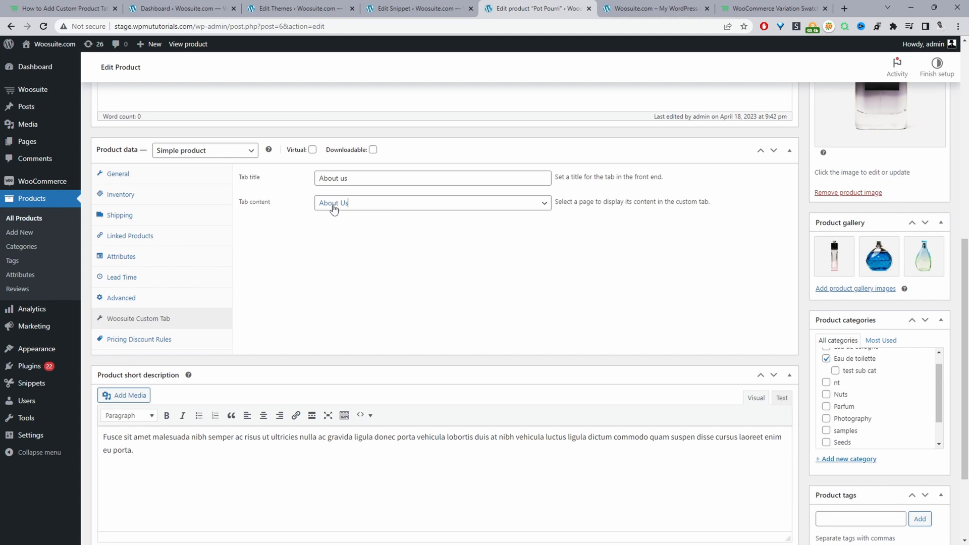
pyautogui.click(431, 203)
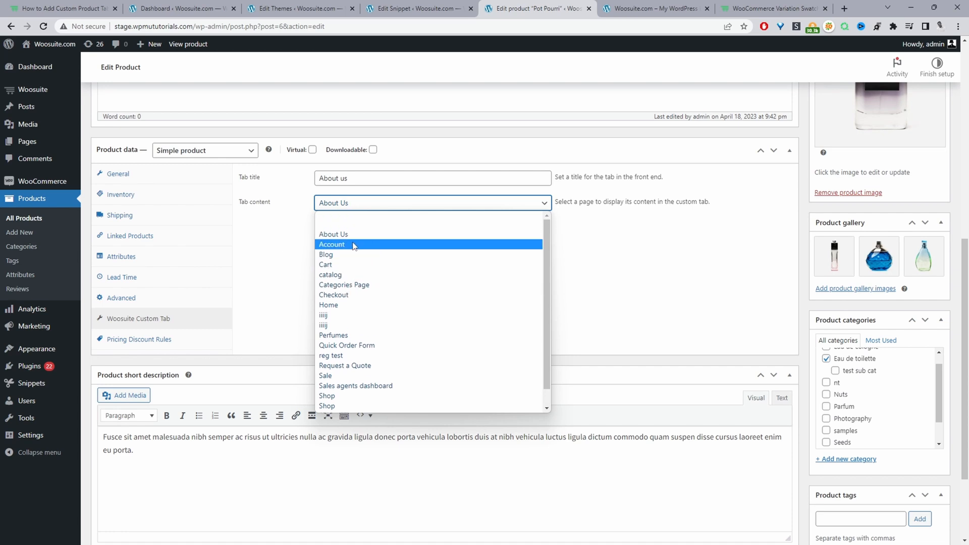
pyautogui.click(333, 234)
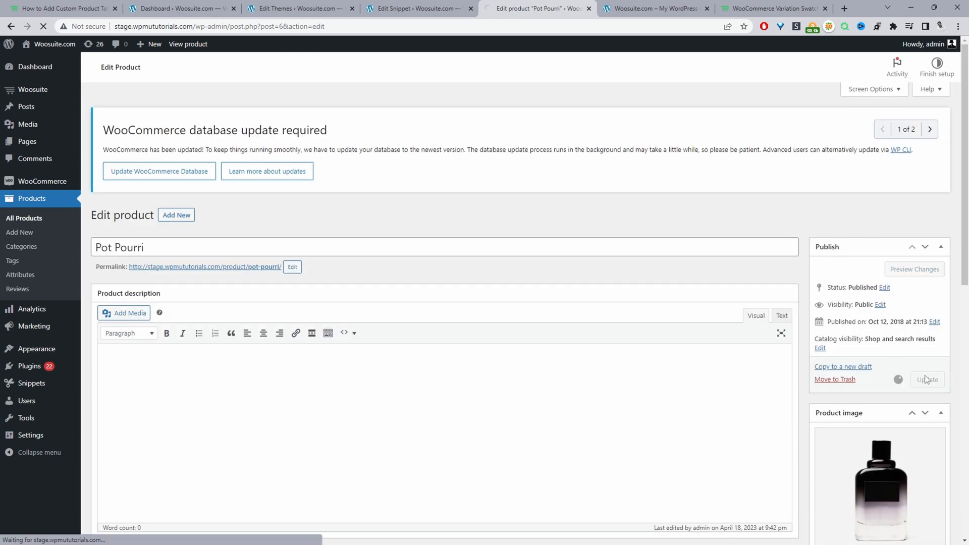
pyautogui.click(927, 379)
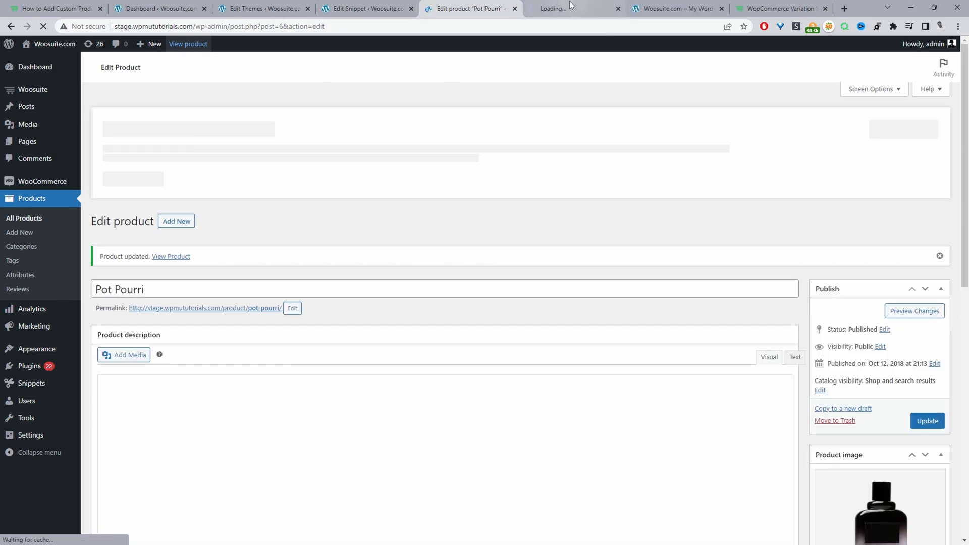
pyautogui.click(569, 9)
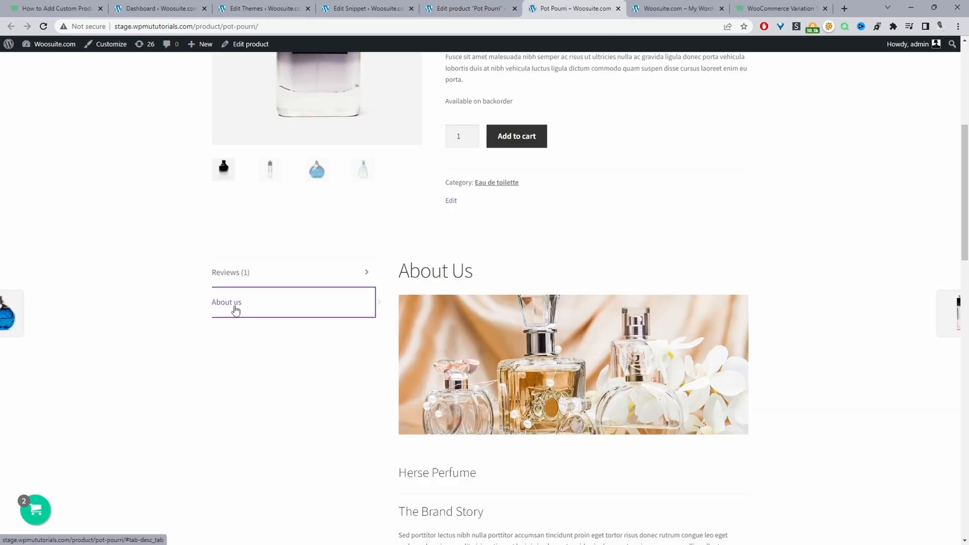
pyautogui.moveTo(562, 425)
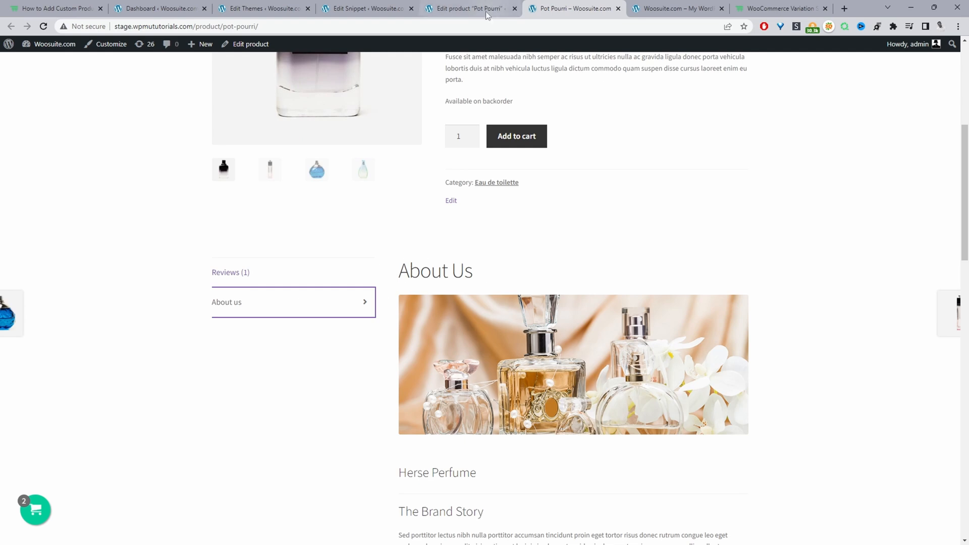
# - Open the About Us page in the block editor from the Pages list
pyautogui.click(158, 8)
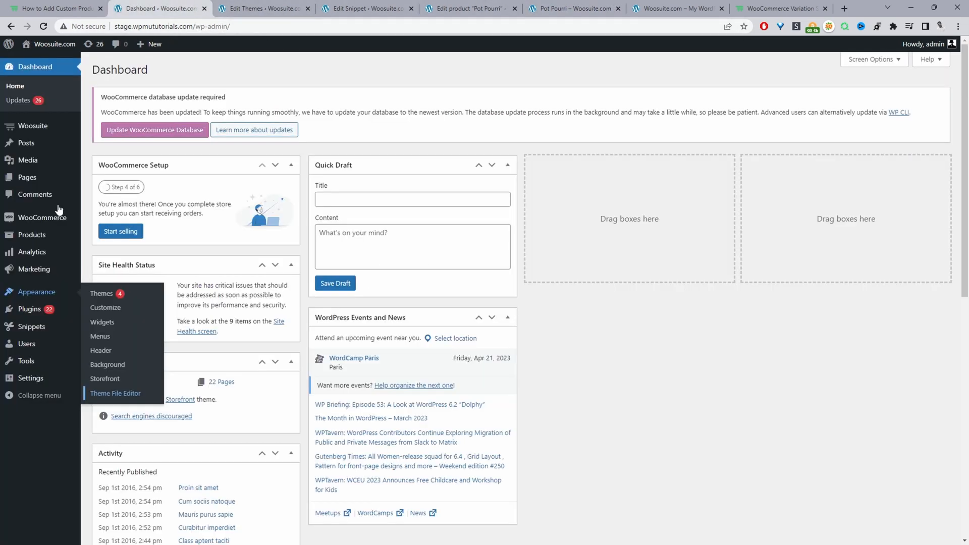
pyautogui.click(115, 393)
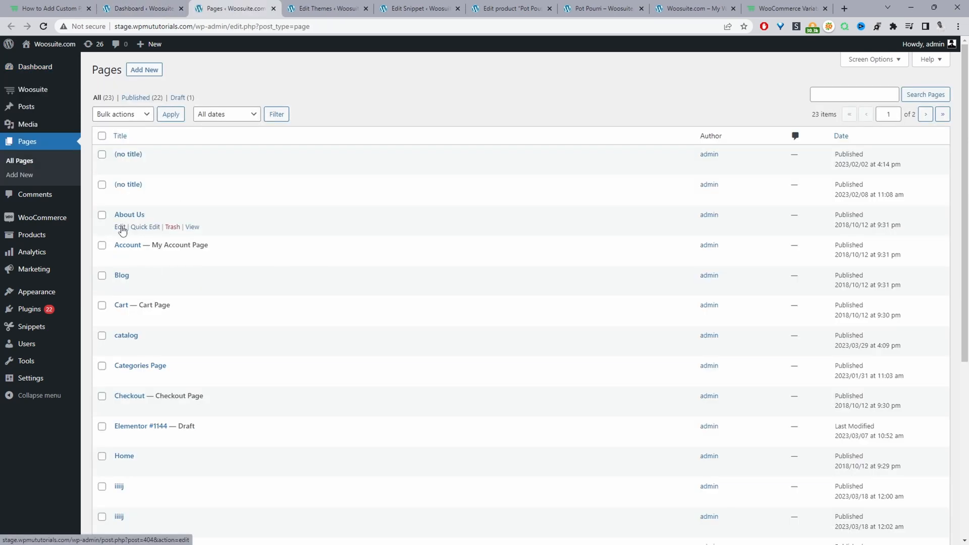
pyautogui.click(120, 226)
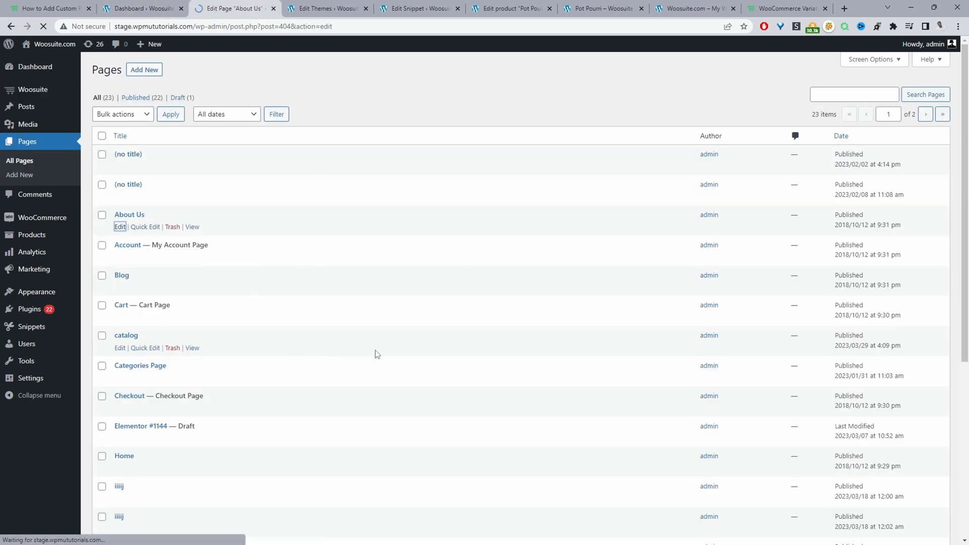
pyautogui.click(120, 227)
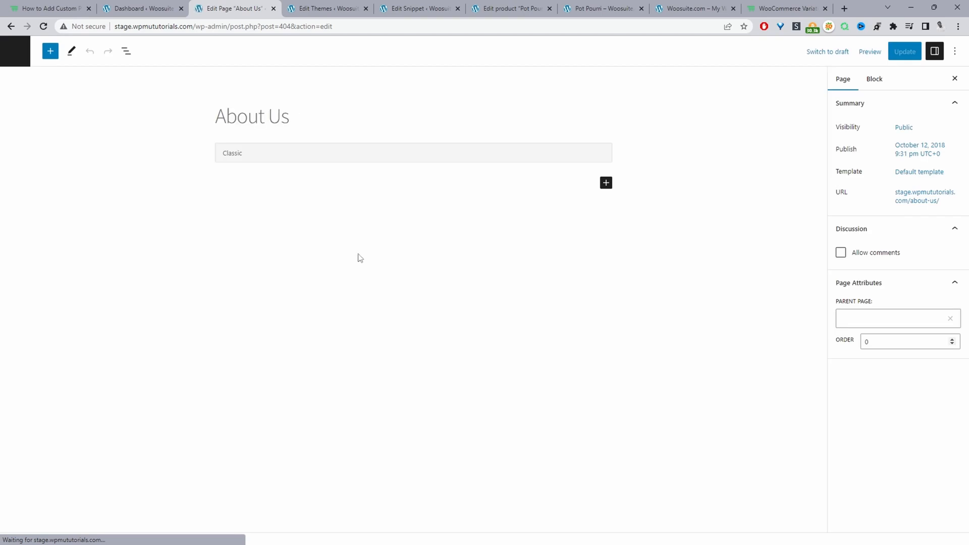